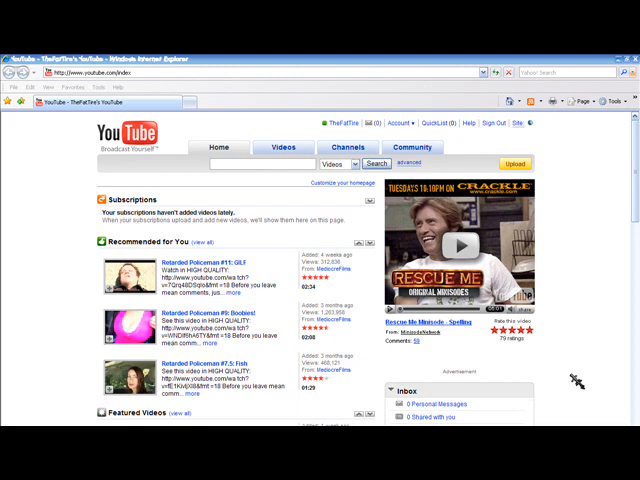
pyautogui.moveTo(234, 77)
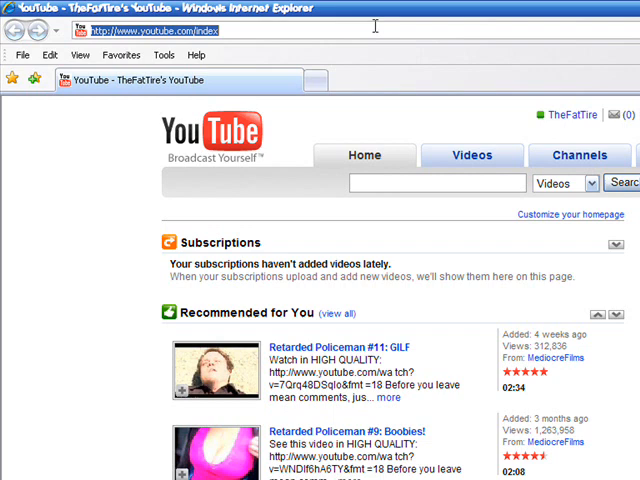
# - Enter the creativescape.tk address to reach the forum's registration terms page
pyautogui.write('crea')
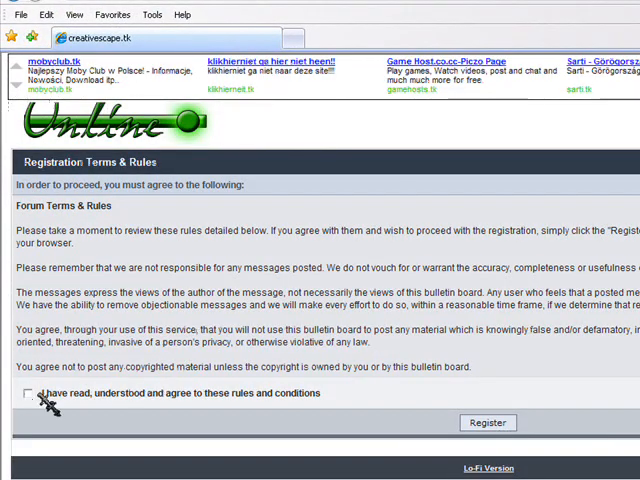
# - Agree to the forum terms and rules and continue to the sign-up form
pyautogui.click(28, 393)
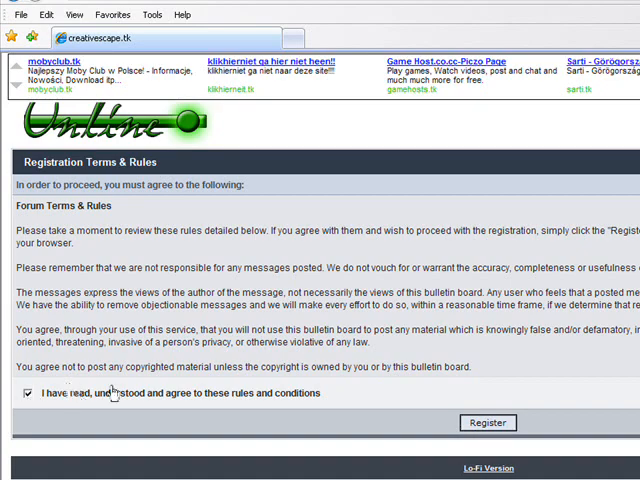
pyautogui.click(488, 422)
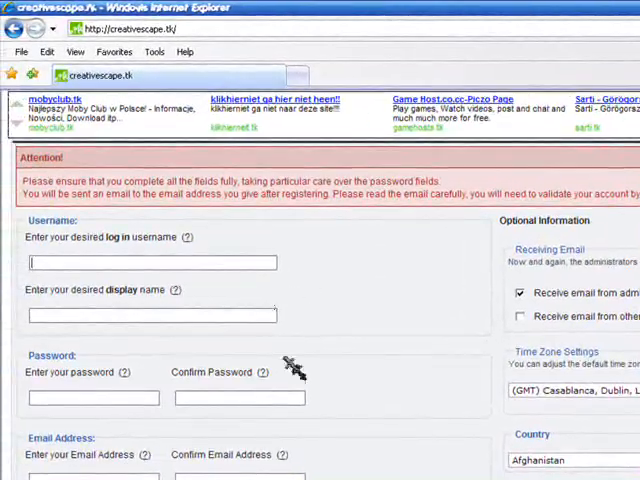
pyautogui.moveTo(230, 280)
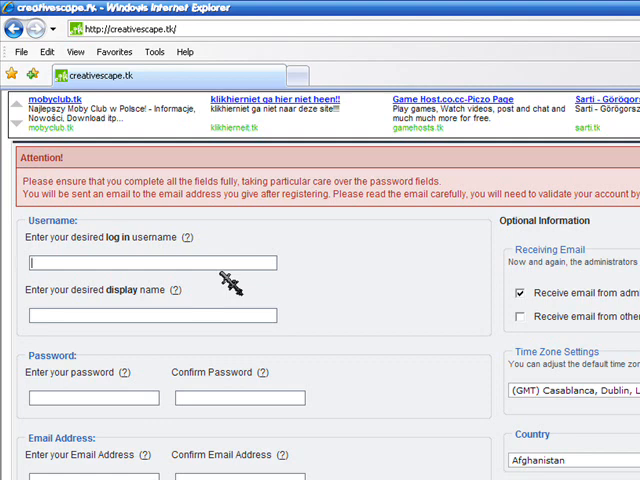
# - Fill in the log-in username 'jhgh' and display name 'wdqwdqwdqwd'
pyautogui.write('jhghghghgjhg')
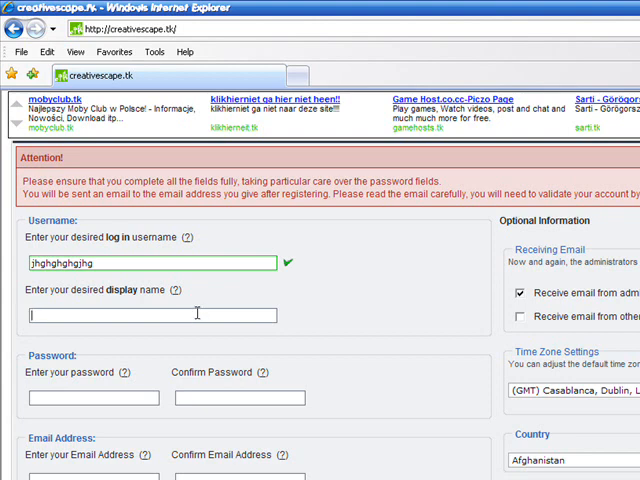
pyautogui.moveTo(234, 318)
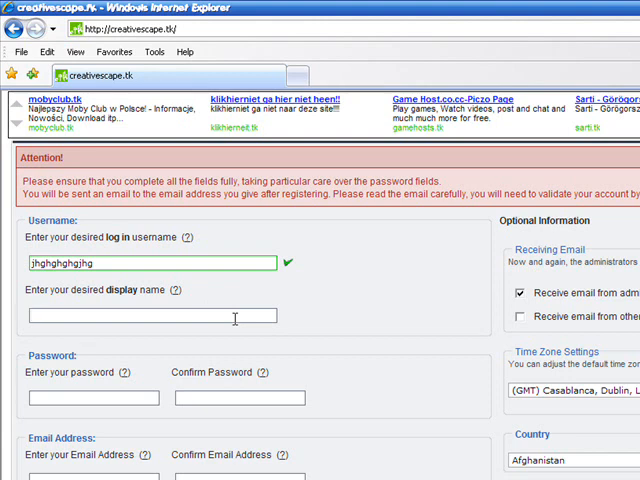
pyautogui.moveTo(86, 394)
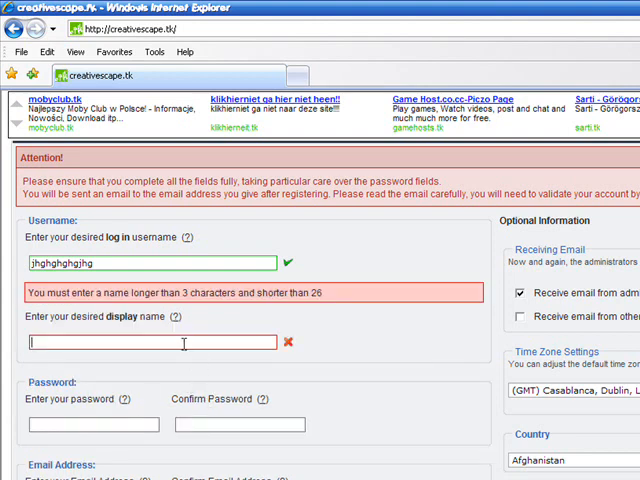
pyautogui.write('wdqwdqwdqwd')
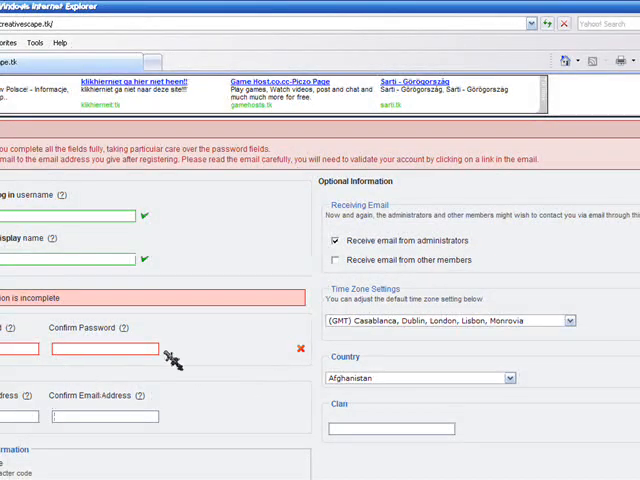
pyautogui.scroll(-3)
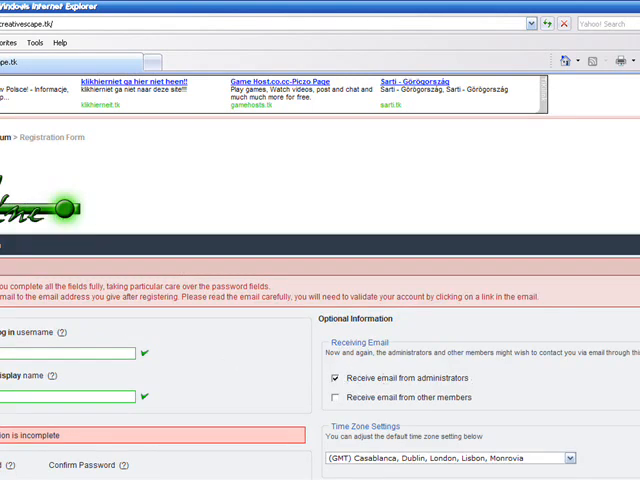
# - Set the time zone to Pacific Time (US & Canada) and country to United States
pyautogui.scroll(-3)
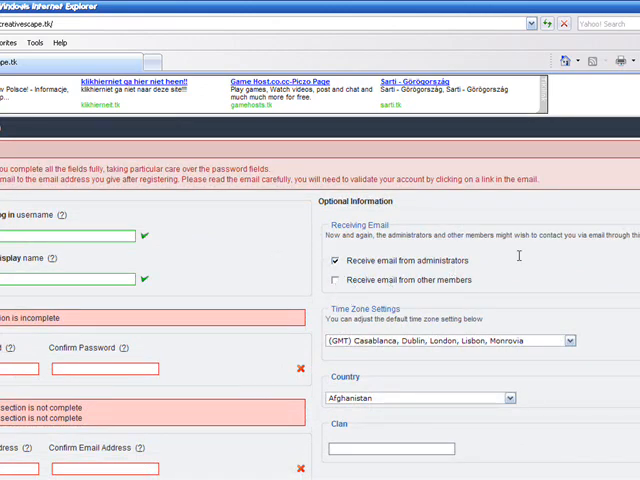
pyautogui.scroll(-3)
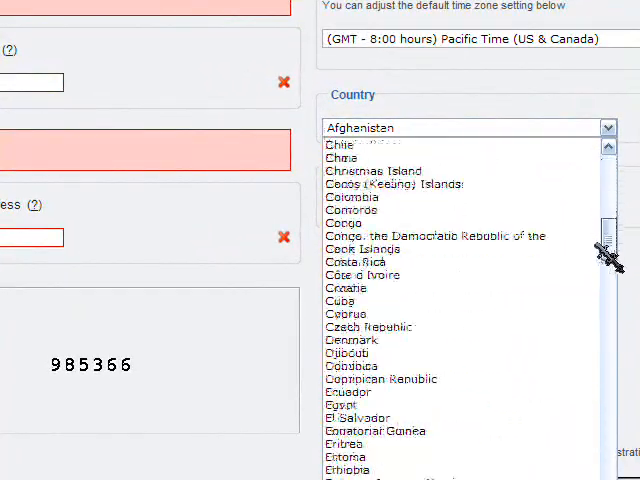
pyautogui.scroll(-3)
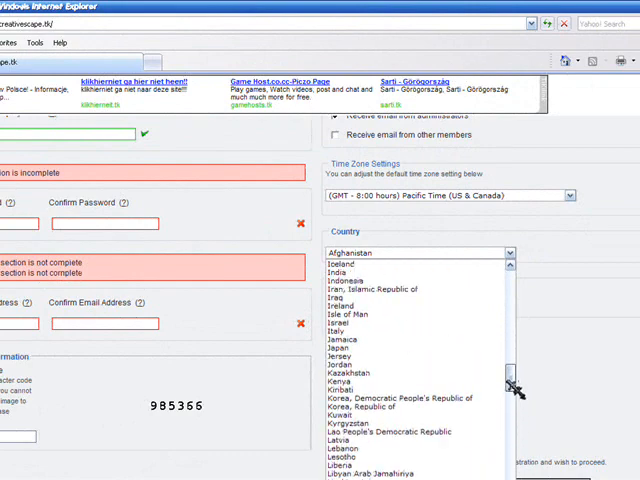
pyautogui.scroll(-3)
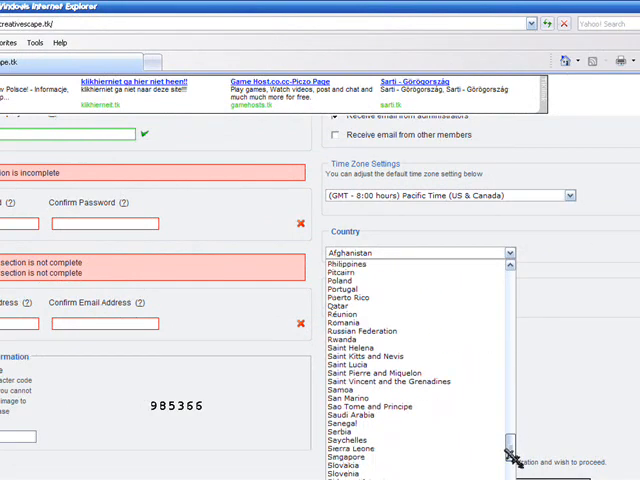
pyautogui.scroll(-3)
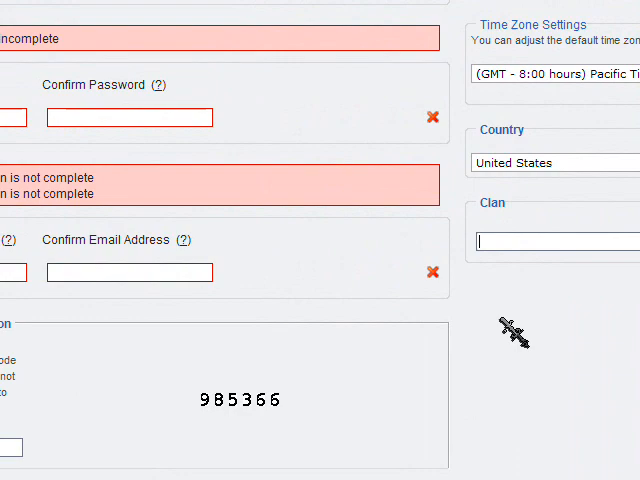
pyautogui.moveTo(524, 339)
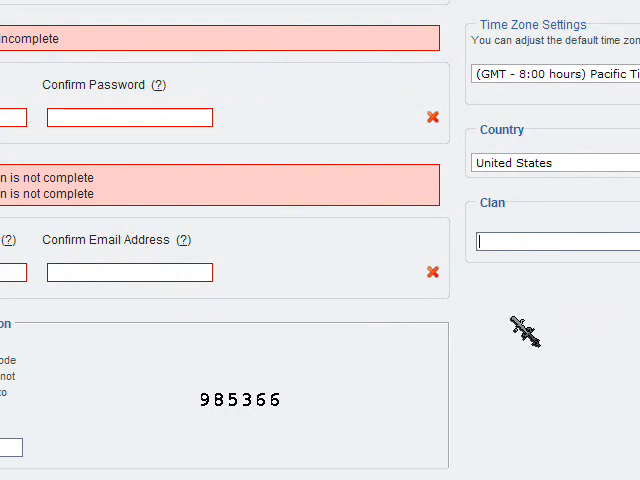
pyautogui.scroll(3)
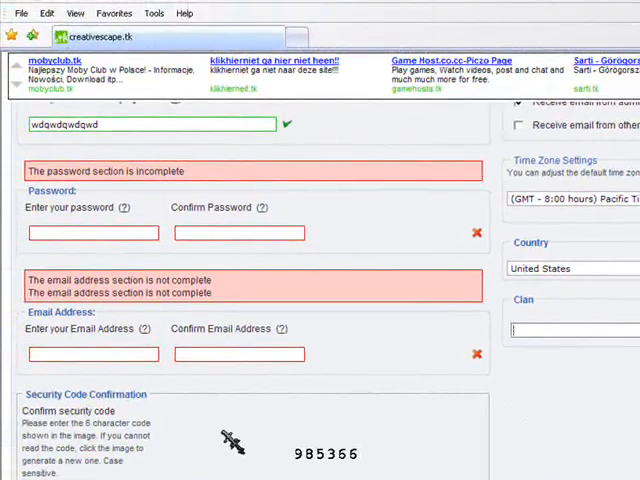
pyautogui.scroll(-3)
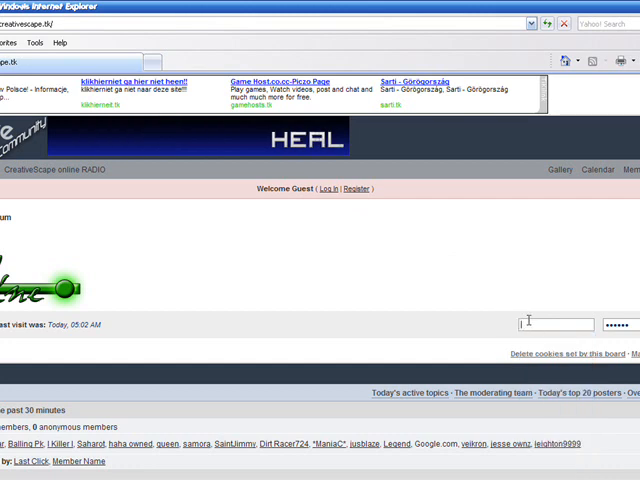
# - Enter 'lord' and scroll the forum index to find View New Posts
pyautogui.write('lord')
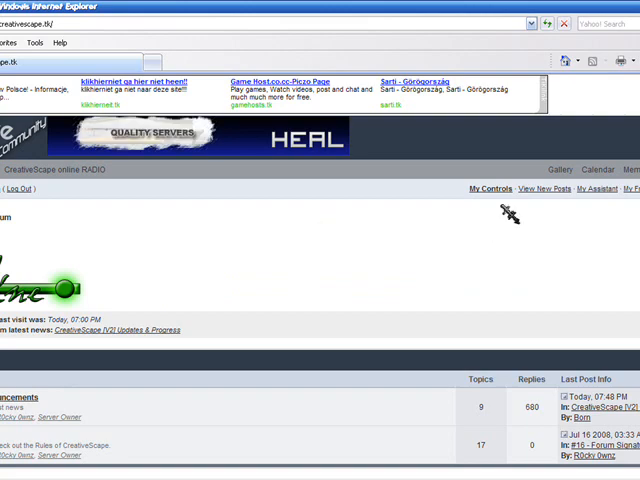
pyautogui.moveTo(535, 193)
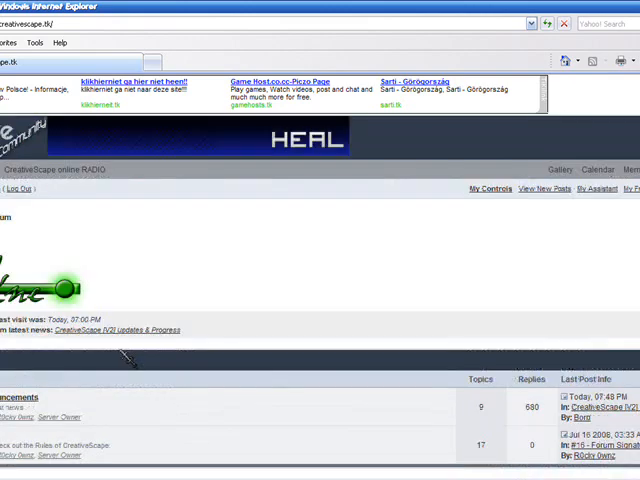
pyautogui.scroll(-3)
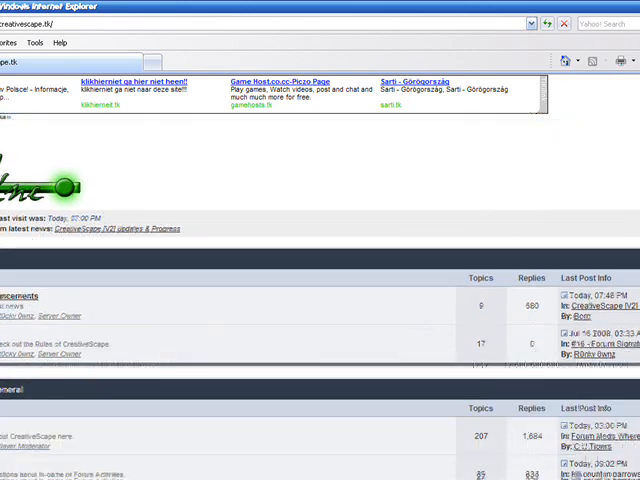
pyautogui.scroll(-3)
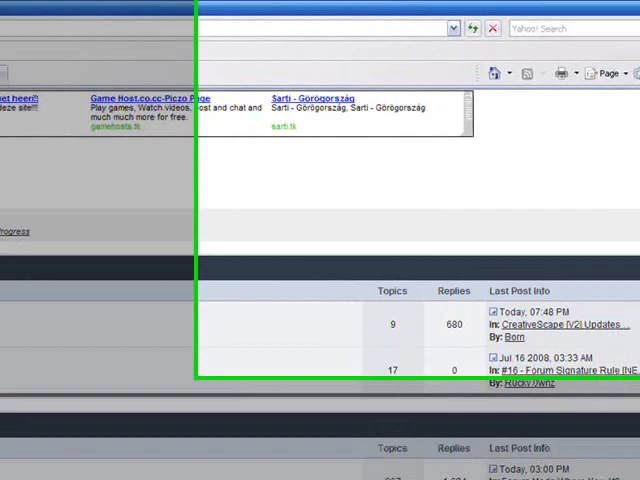
pyautogui.scroll(-3)
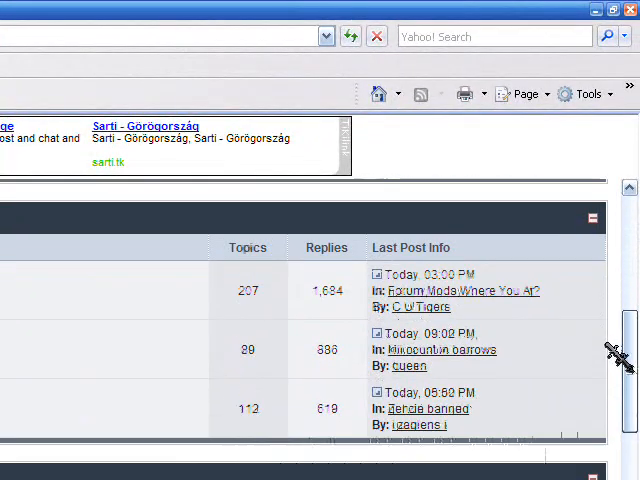
pyautogui.scroll(-3)
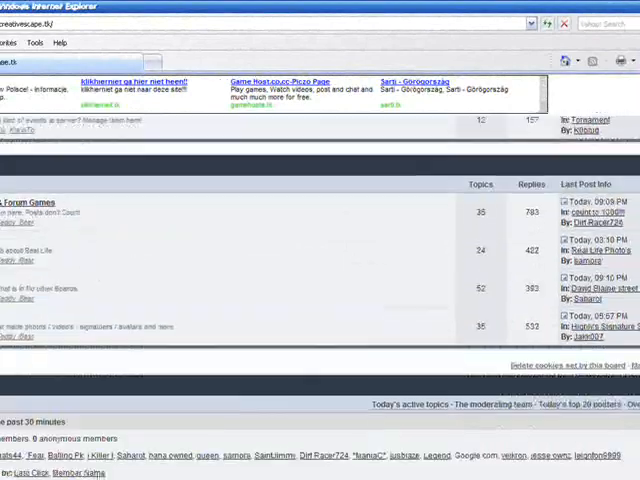
pyautogui.scroll(3)
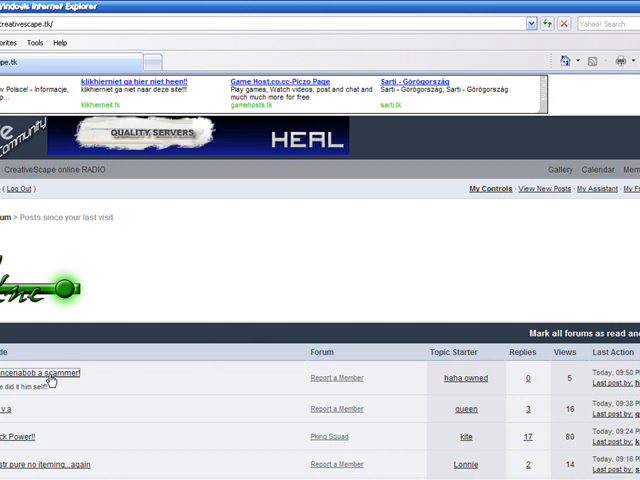
# - Open the scammer report topic and scroll through its screenshot
pyautogui.click(40, 373)
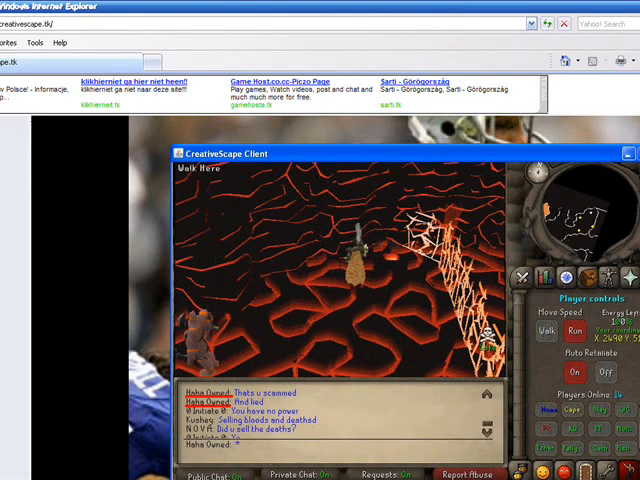
pyautogui.scroll(-3)
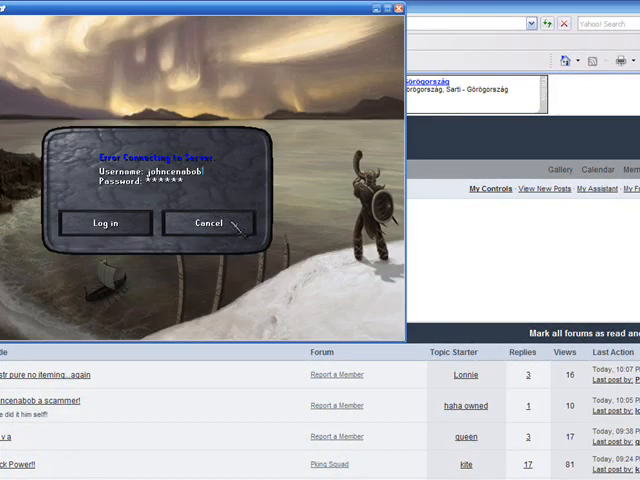
# - Dismiss the connection error, back out of the login prompt and close the client
pyautogui.click(108, 223)
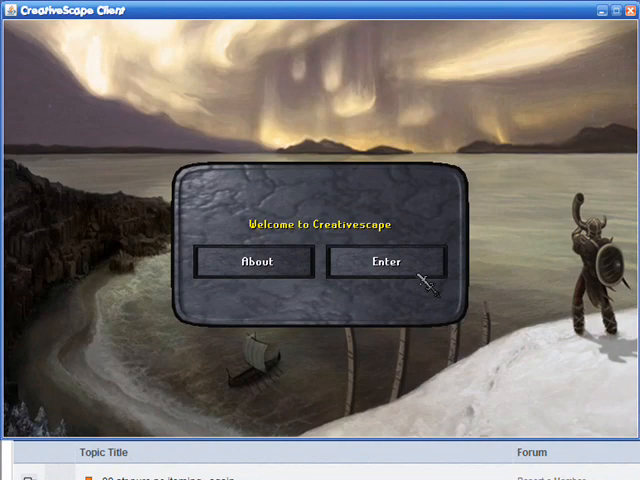
pyautogui.scroll(-3)
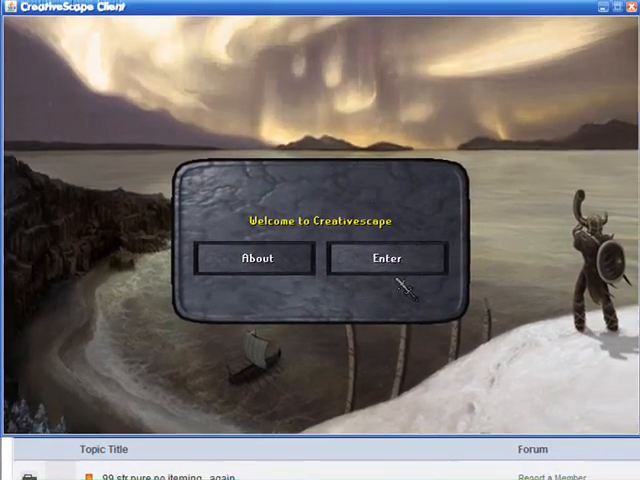
pyautogui.click(386, 258)
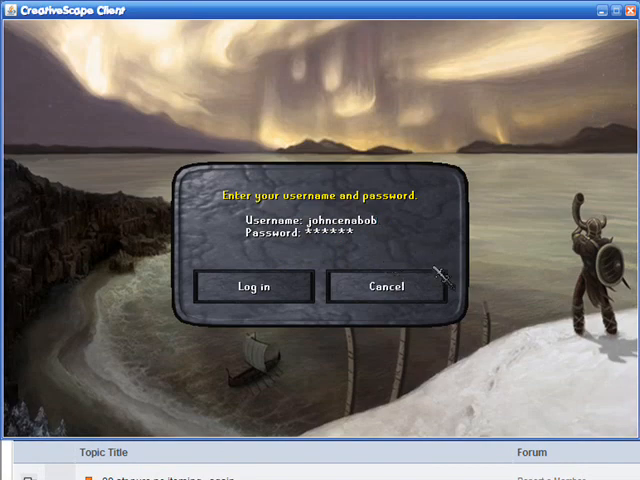
pyautogui.click(254, 287)
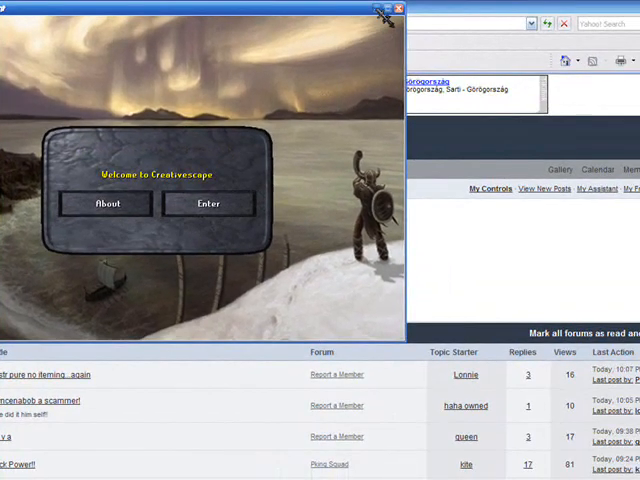
pyautogui.click(208, 203)
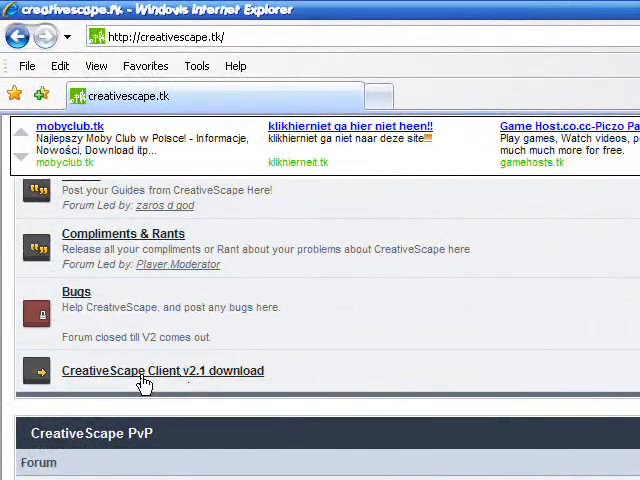
# - Download CreativeScape Client v2.1 from the forum link
pyautogui.click(162, 370)
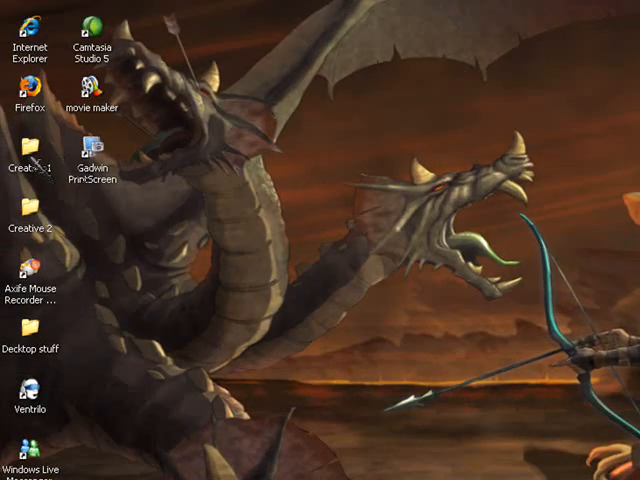
# - Open the Creative 1 desktop folder and browse to the client launcher
pyautogui.doubleClick(30, 147)
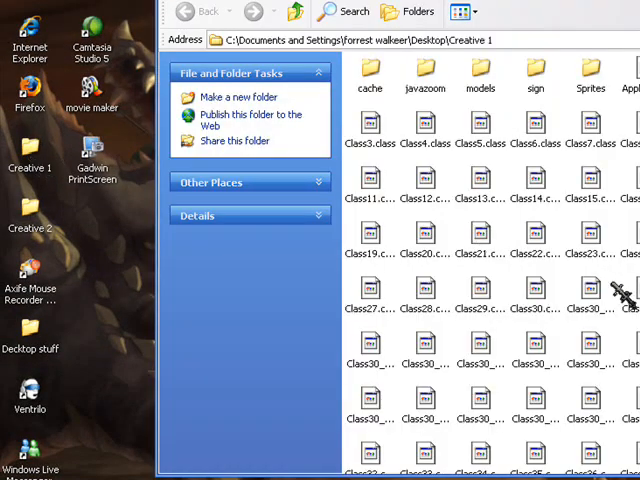
pyautogui.scroll(-3)
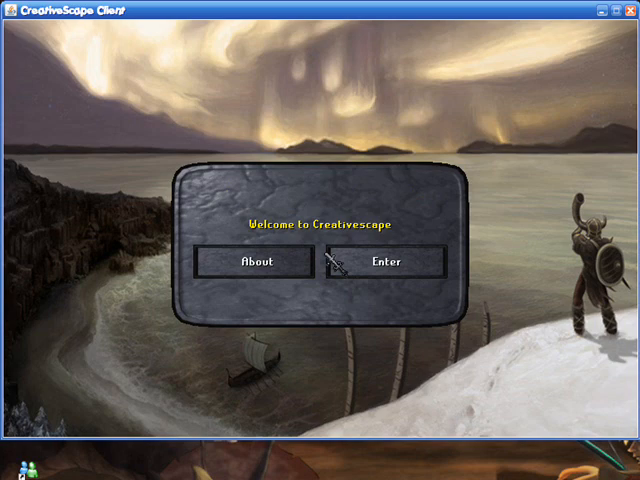
# - Proceed to the client login prompt and enter the account username and password
pyautogui.click(379, 261)
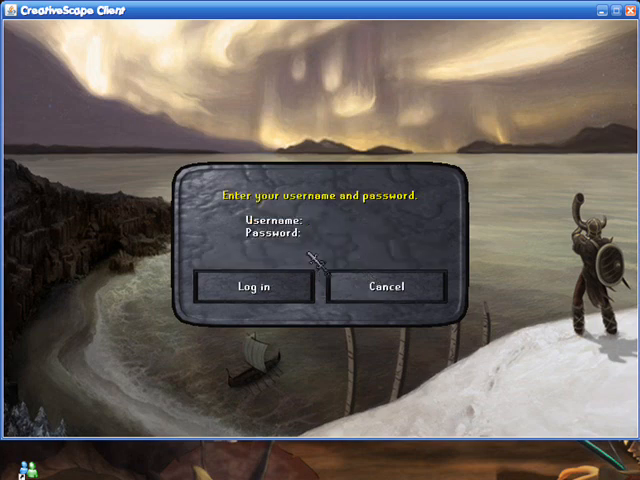
pyautogui.click(310, 223)
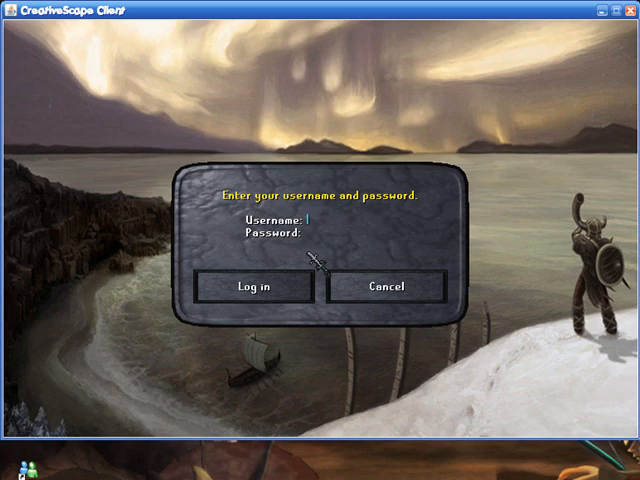
pyautogui.write('j')
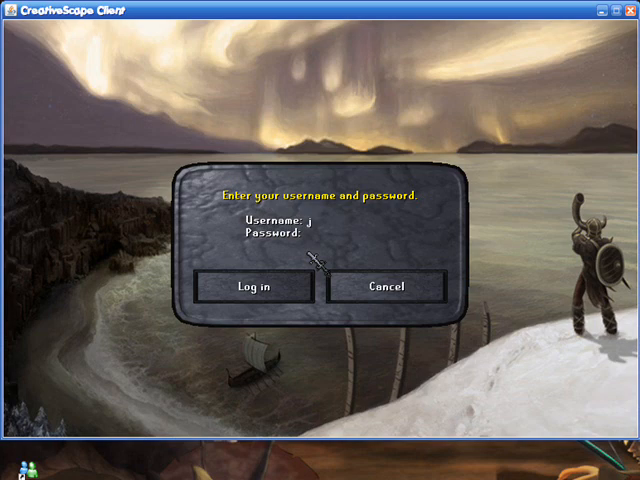
pyautogui.write('ol')
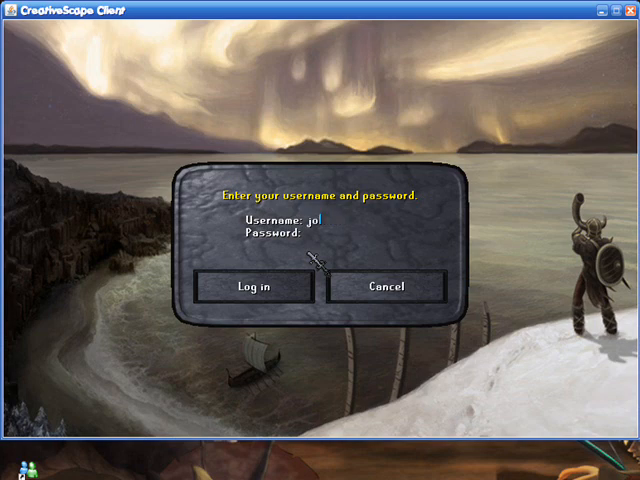
pyautogui.write('hncena')
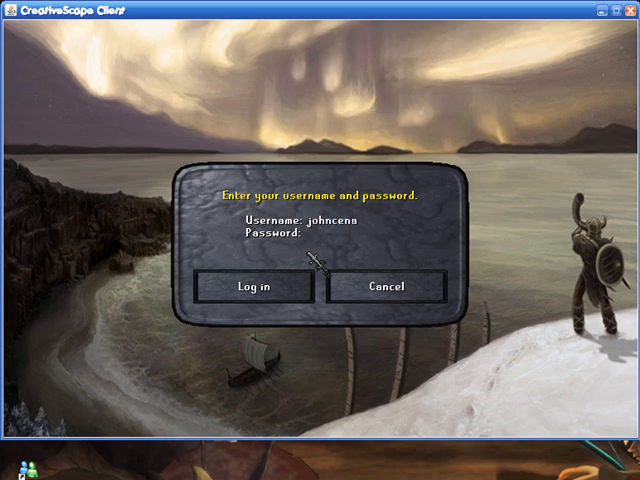
pyautogui.write('bob')
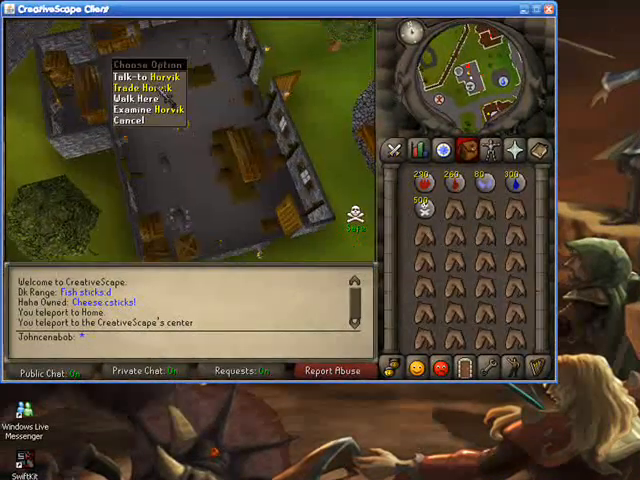
# - Browse and close Horvik's Bar Shop stock, then the General Store shop keeper's stock
pyautogui.click(143, 85)
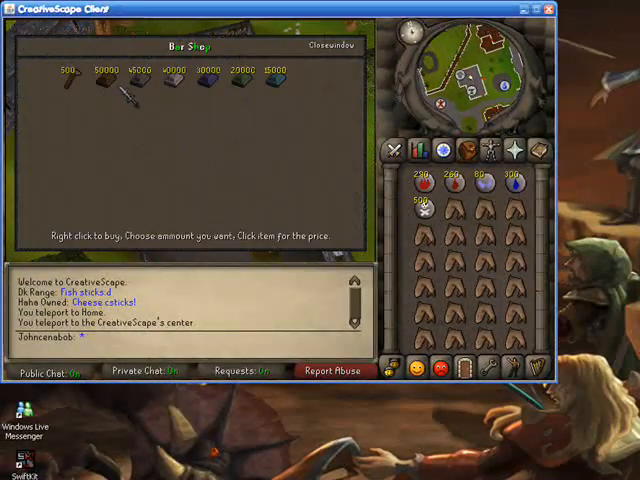
pyautogui.click(324, 48)
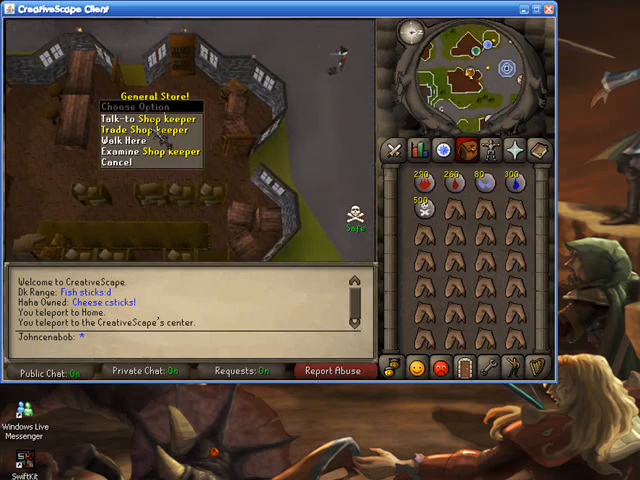
pyautogui.click(147, 130)
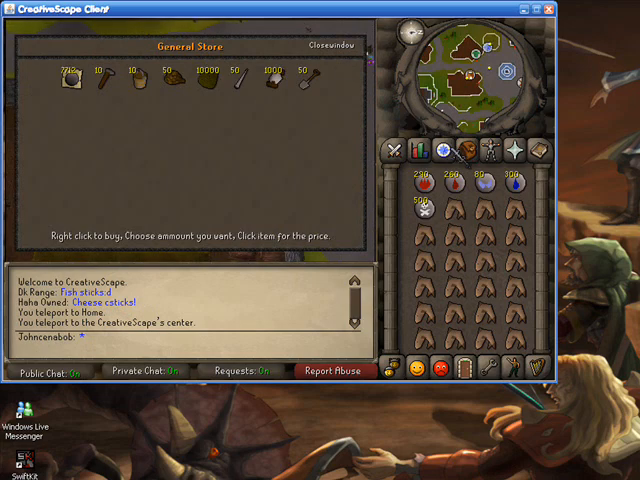
pyautogui.click(315, 48)
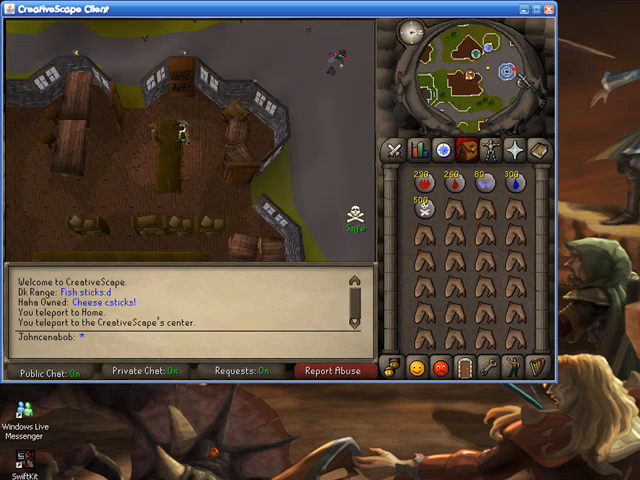